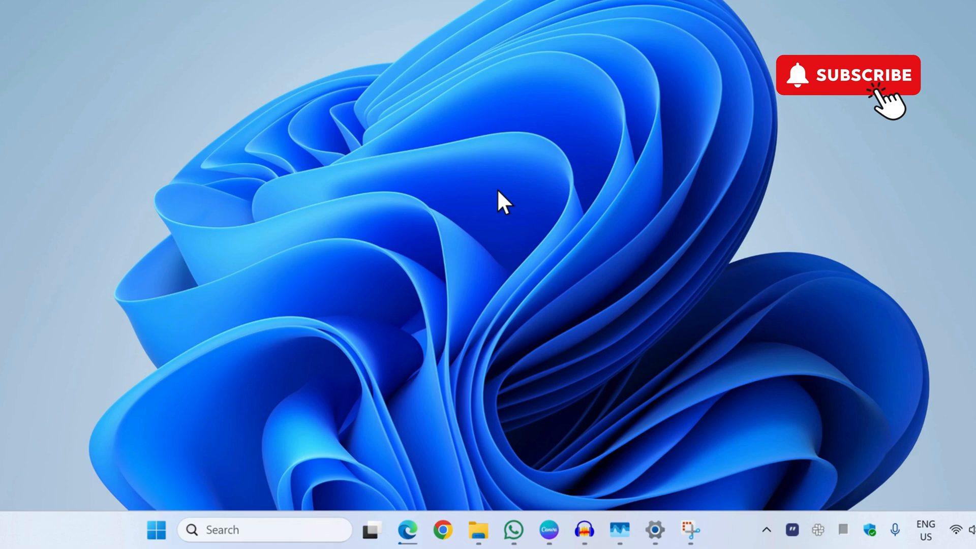
Search Windows for 'windows security' to find the Windows Security app
{"action": "left_click", "coordinate": [264, 530]}
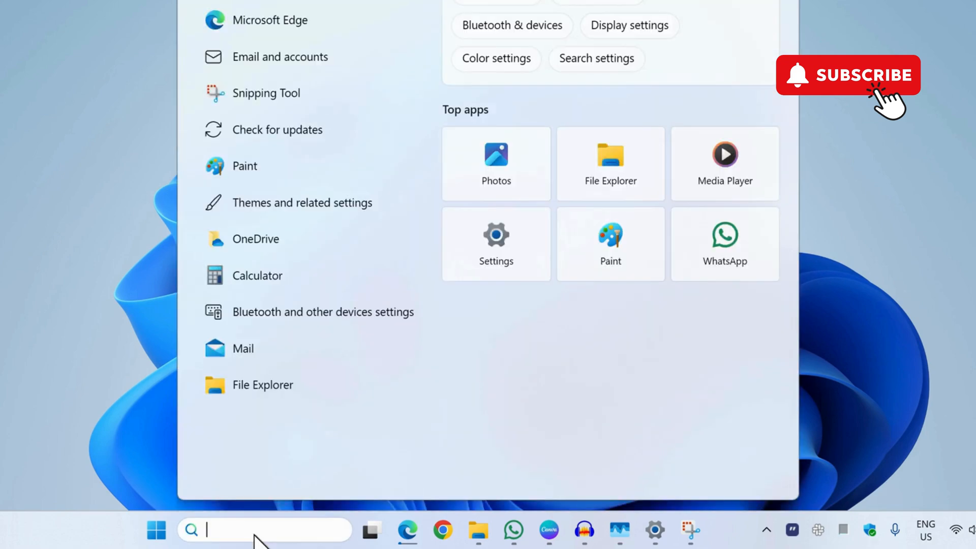
{"action": "type", "text": "windows security"}
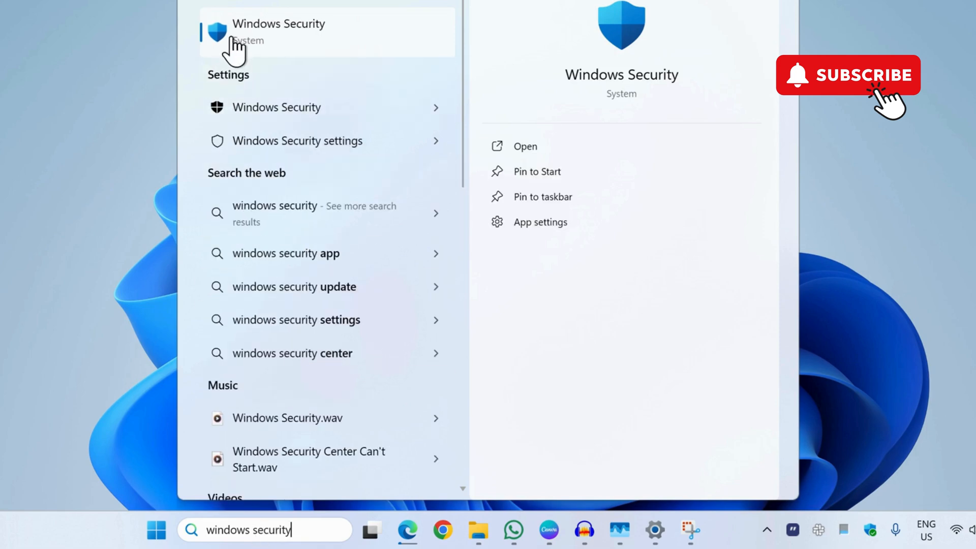
Open Windows Security's Virus & threat protection page and scroll to its settings
{"action": "left_click", "coordinate": [524, 146]}
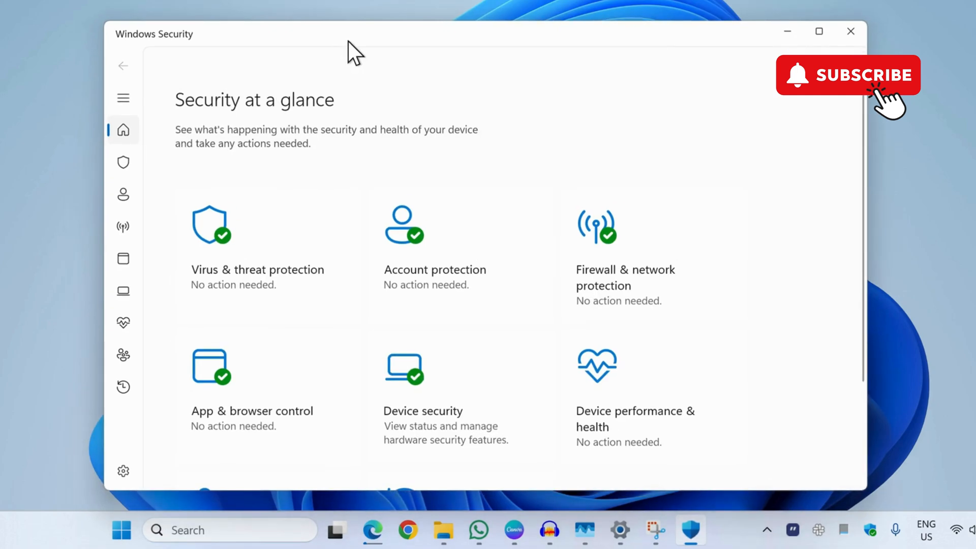
{"action": "mouse_move", "coordinate": [257, 280]}
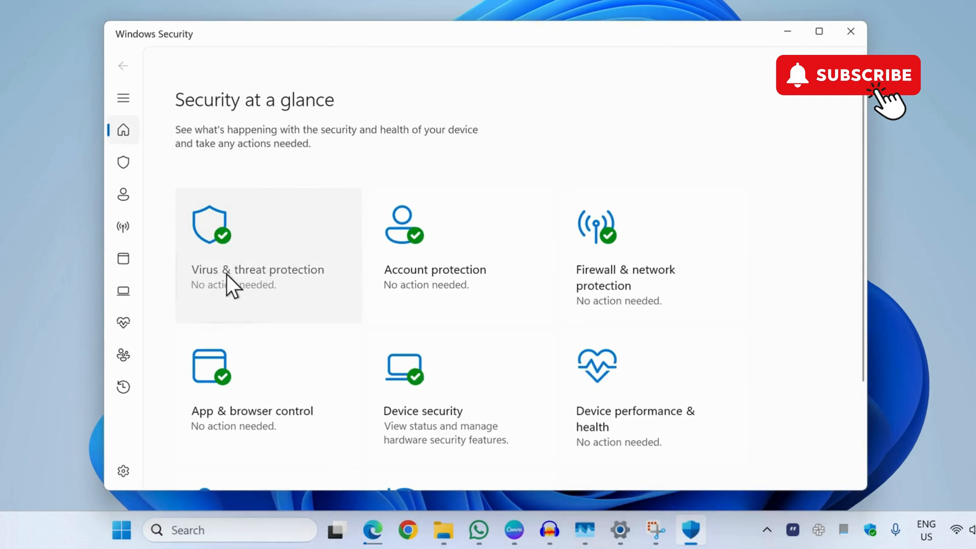
{"action": "left_click", "coordinate": [257, 269]}
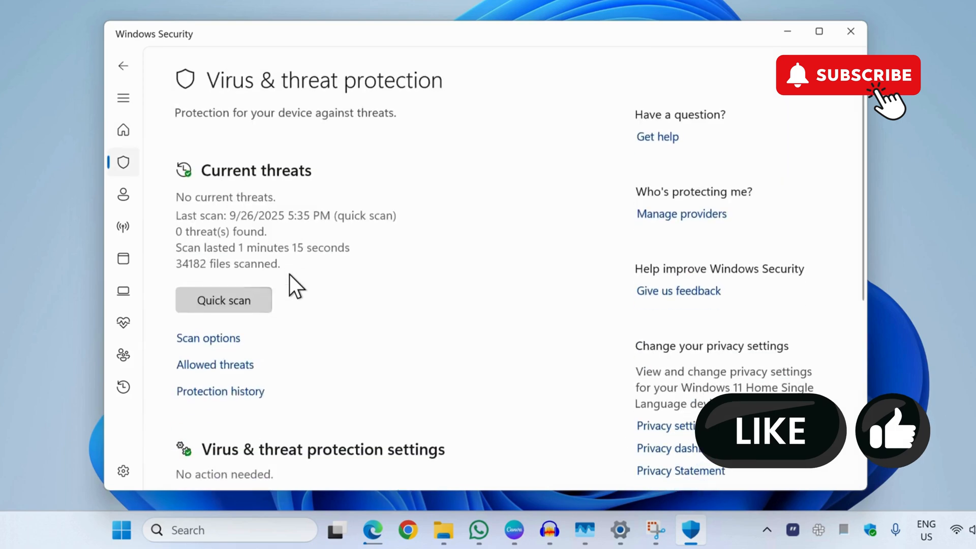
{"action": "scroll", "scroll_direction": "down", "scroll_amount": 3}
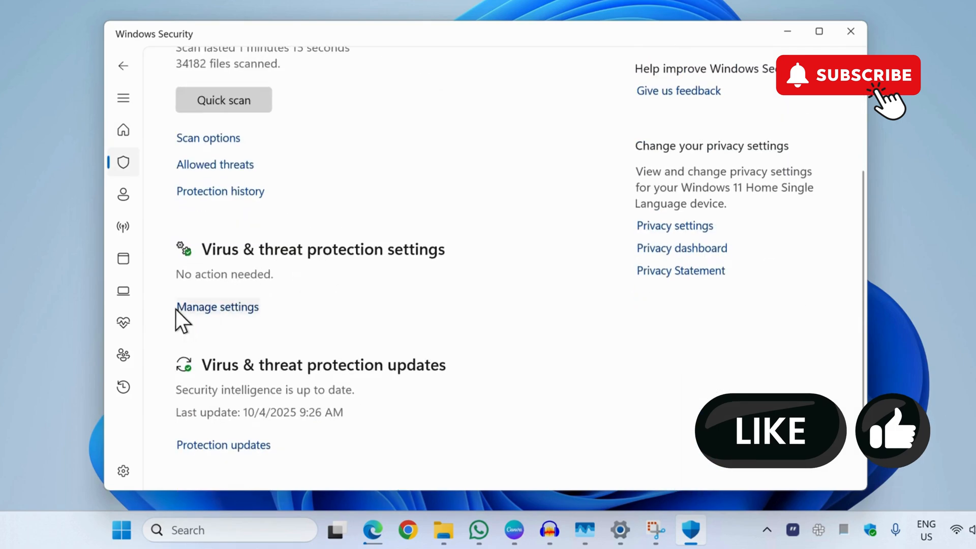
{"action": "mouse_move", "coordinate": [243, 317]}
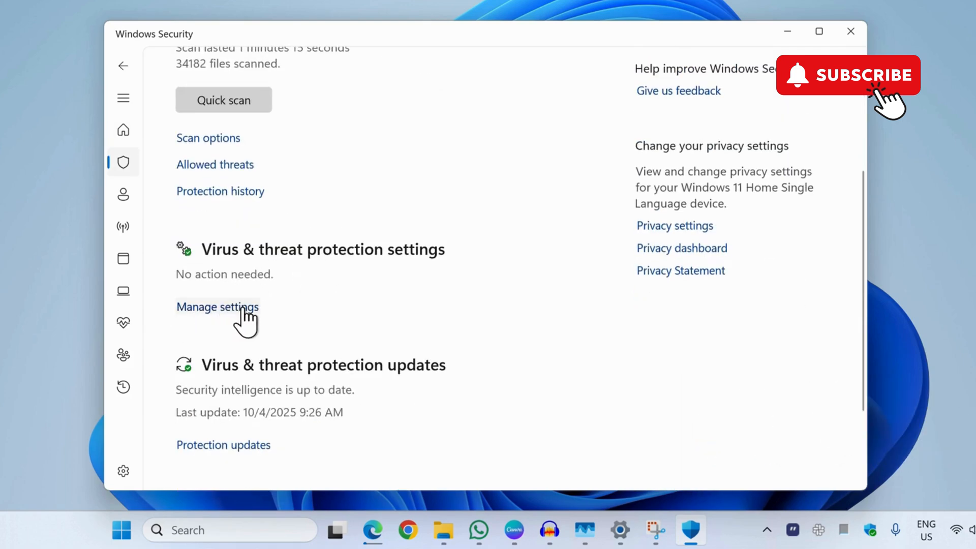
Switch Real-time protection off under Manage settings and confirm the prompt
{"action": "left_click", "coordinate": [217, 307]}
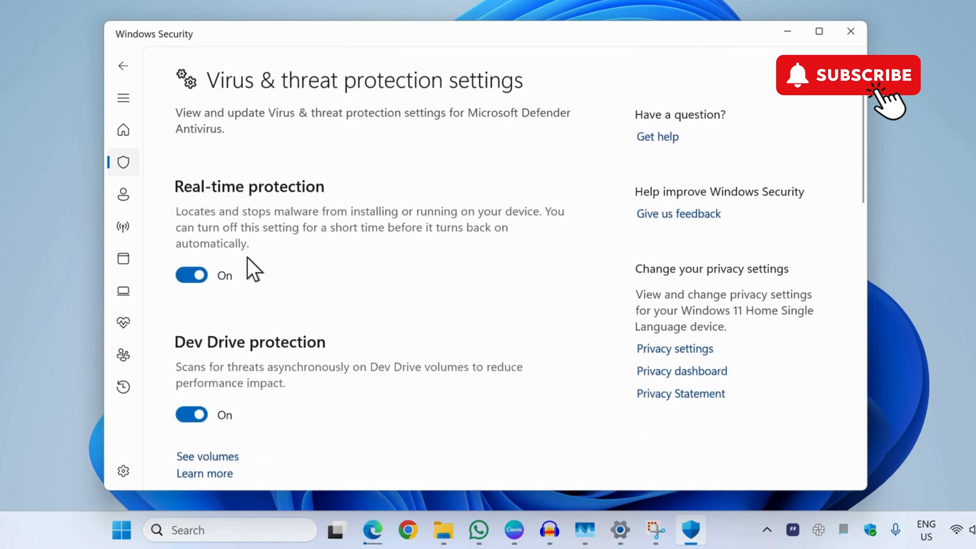
{"action": "mouse_move", "coordinate": [191, 275]}
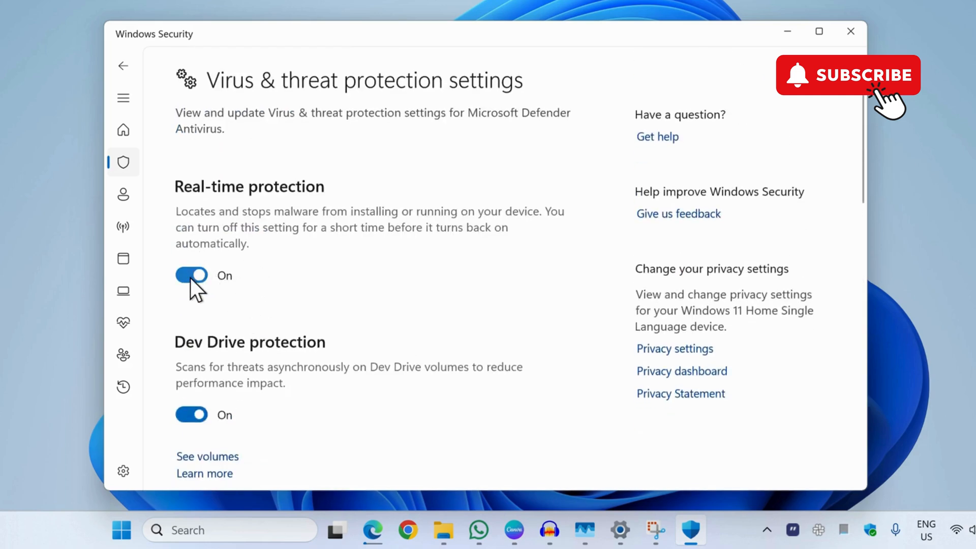
{"action": "mouse_move", "coordinate": [189, 196]}
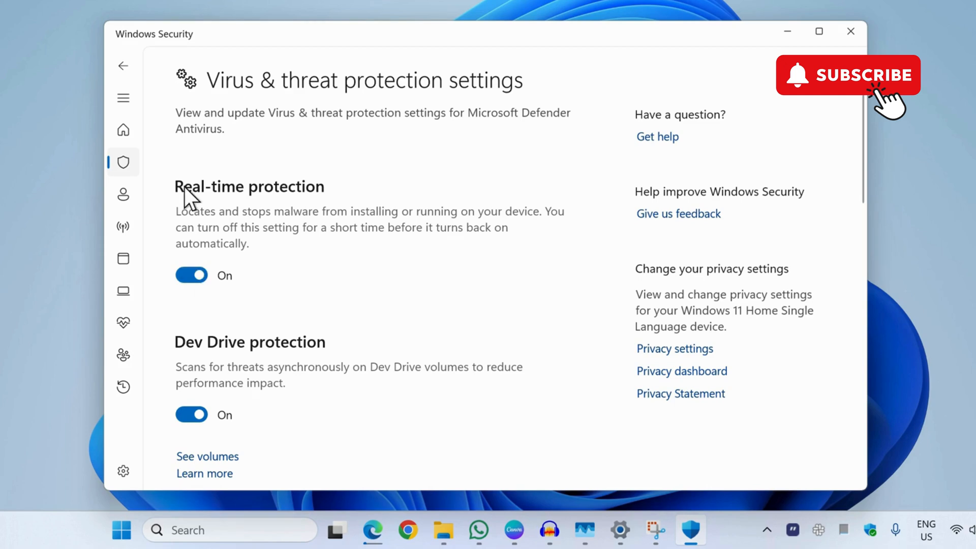
{"action": "left_click", "coordinate": [191, 275]}
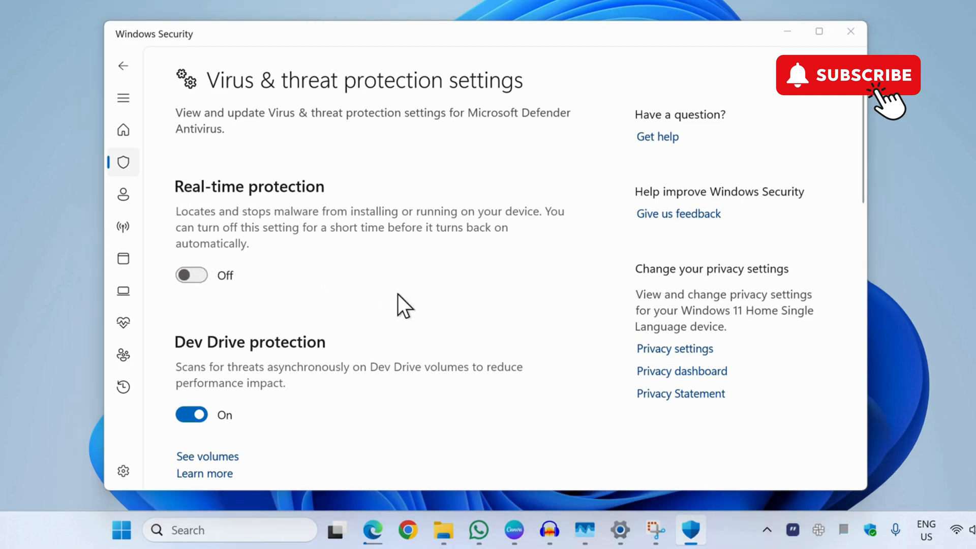
{"action": "left_click", "coordinate": [191, 275]}
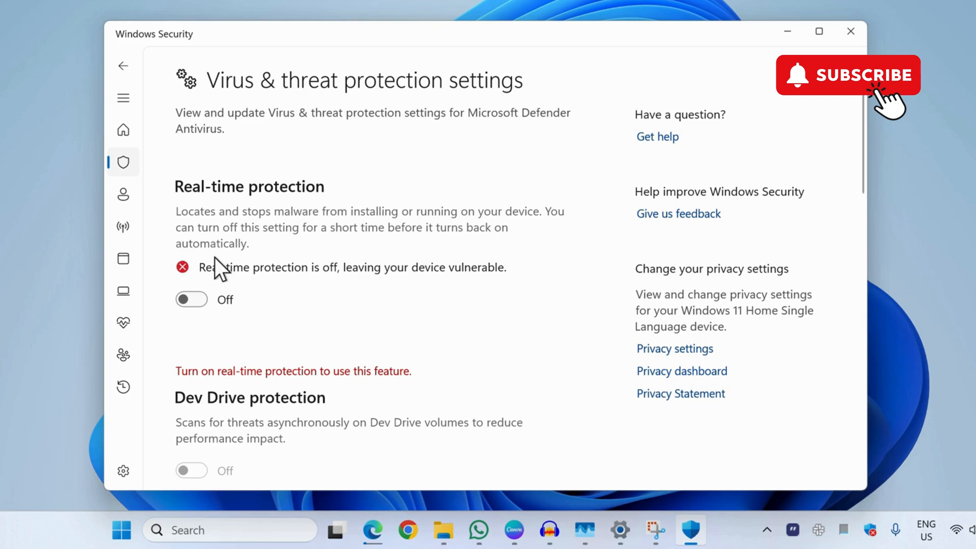
{"action": "mouse_move", "coordinate": [442, 271]}
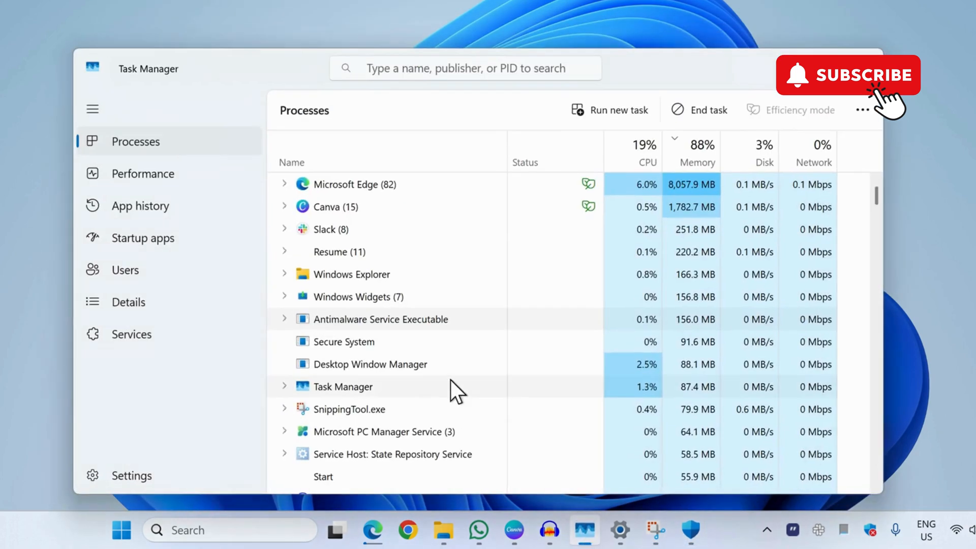
{"action": "mouse_move", "coordinate": [335, 332]}
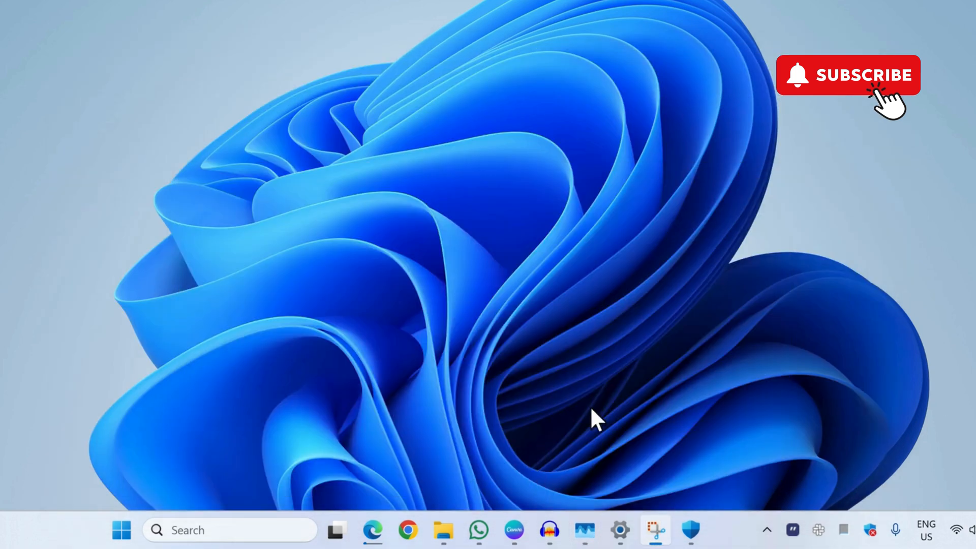
Turn Real-time protection back on in Windows Security
{"action": "left_click", "coordinate": [691, 530]}
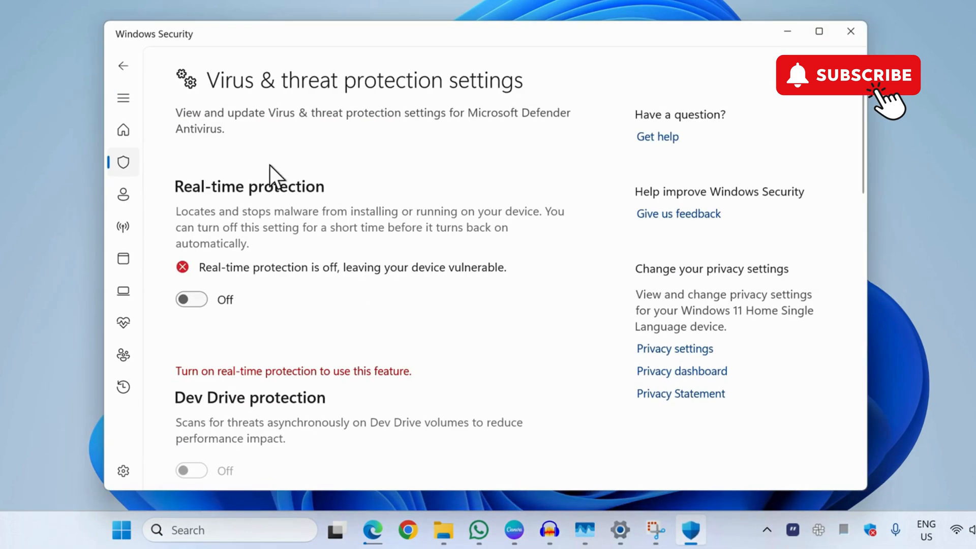
{"action": "mouse_move", "coordinate": [292, 212]}
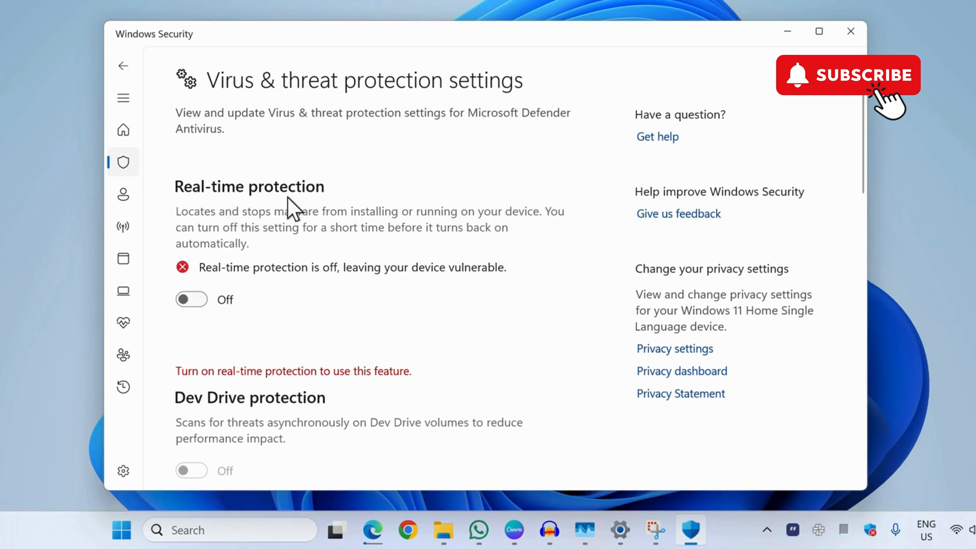
{"action": "mouse_move", "coordinate": [413, 230]}
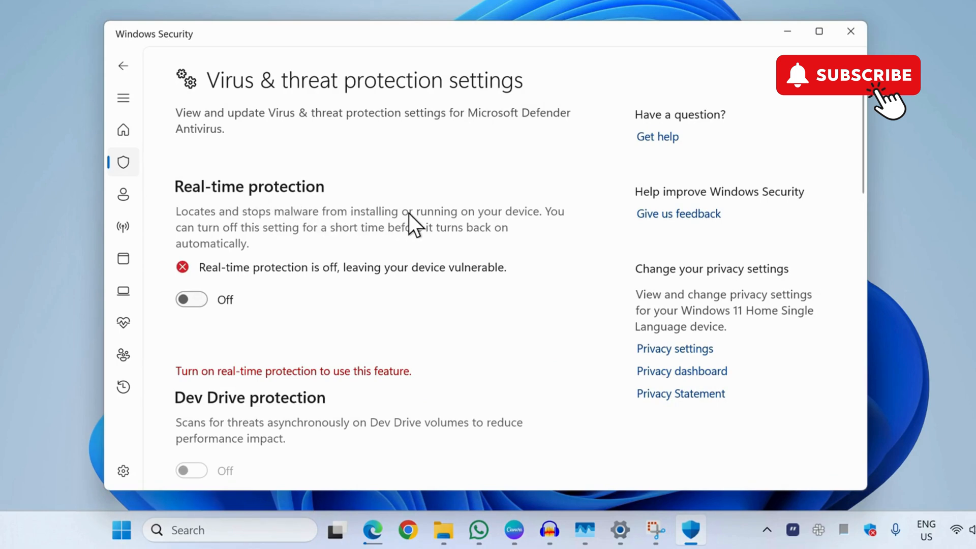
{"action": "left_click", "coordinate": [191, 299]}
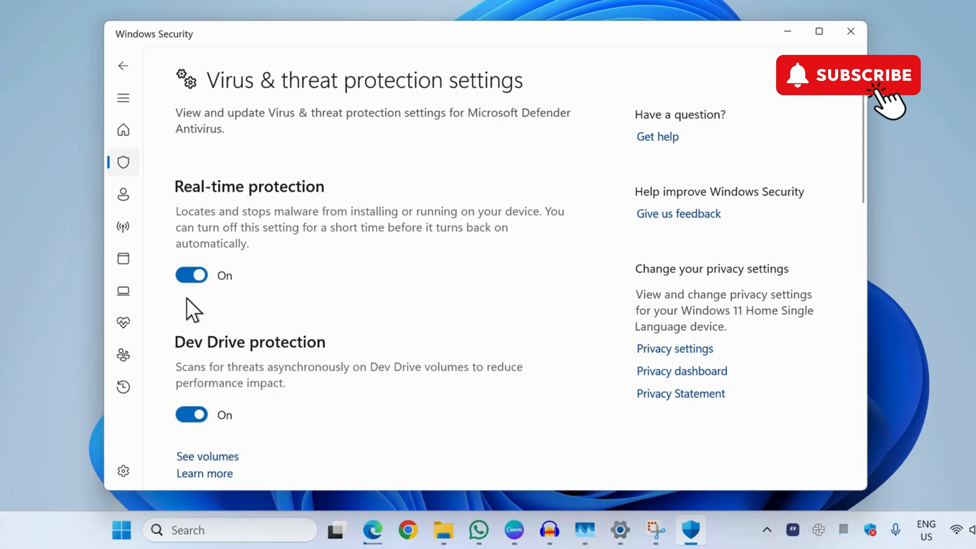
{"action": "scroll", "scroll_direction": "down", "scroll_amount": 3}
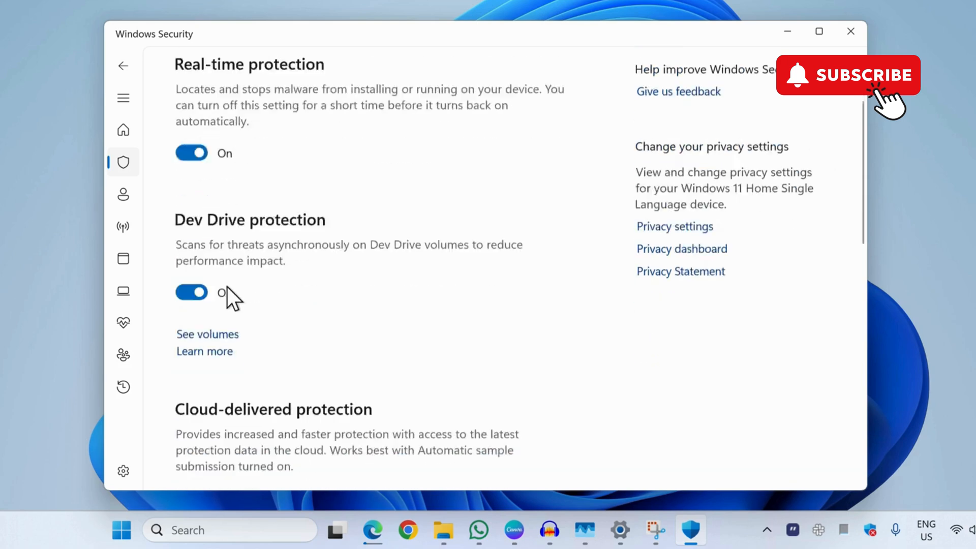
Start adding a File exclusion from the Add or remove exclusions page
{"action": "scroll", "scroll_direction": "down", "scroll_amount": 3}
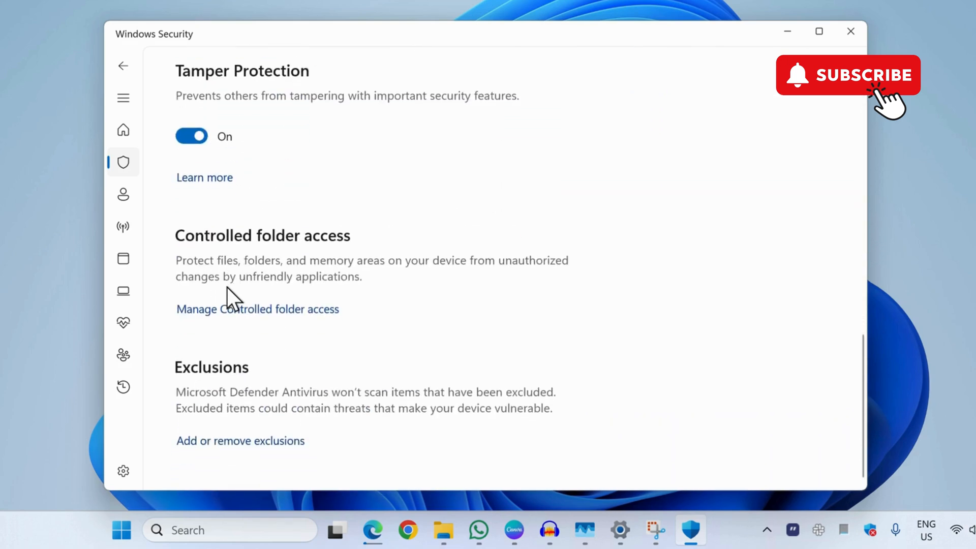
{"action": "mouse_move", "coordinate": [211, 440]}
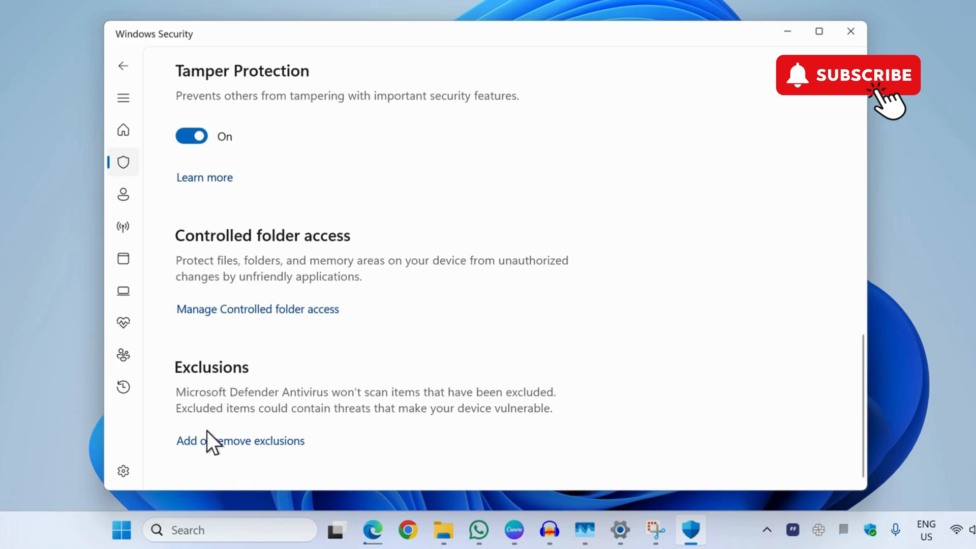
{"action": "mouse_move", "coordinate": [268, 448]}
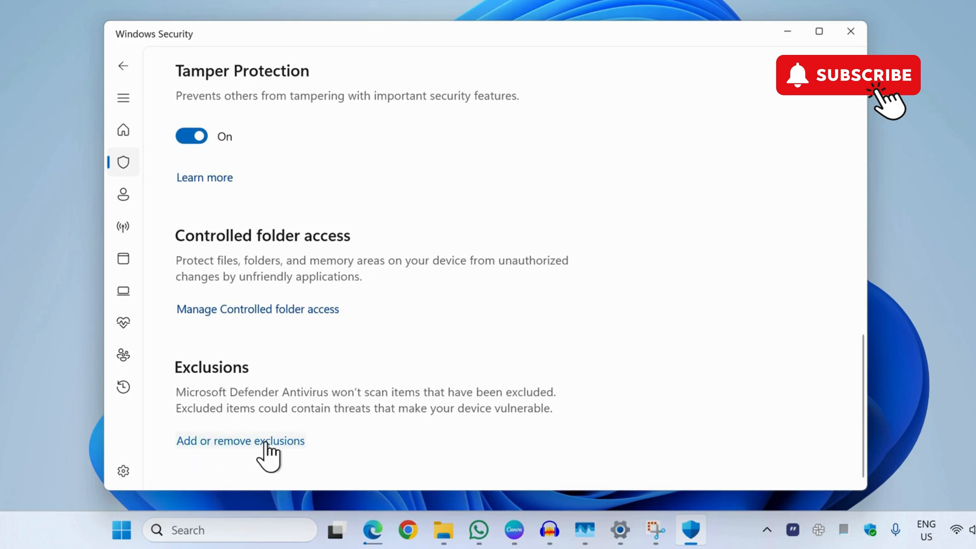
{"action": "left_click", "coordinate": [239, 441]}
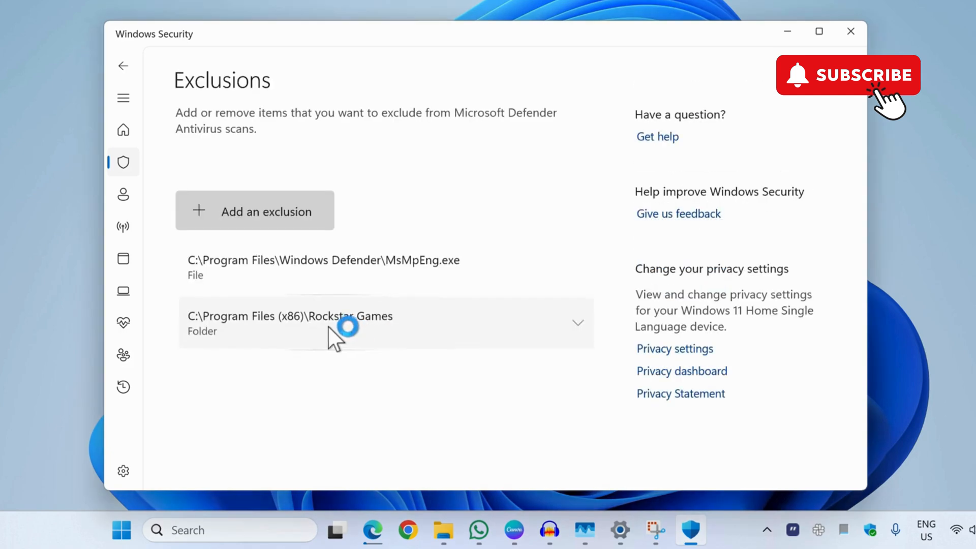
{"action": "left_click", "coordinate": [266, 211]}
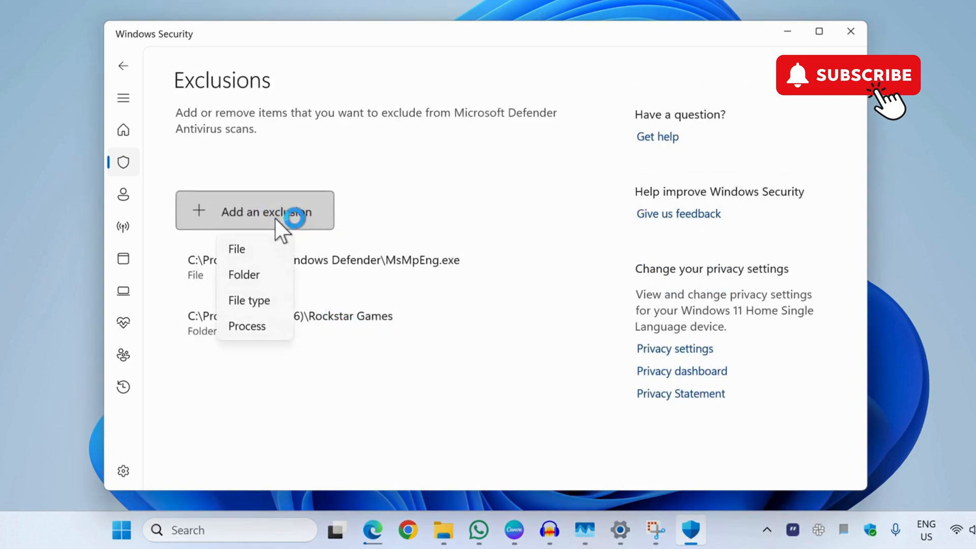
{"action": "left_click", "coordinate": [236, 249]}
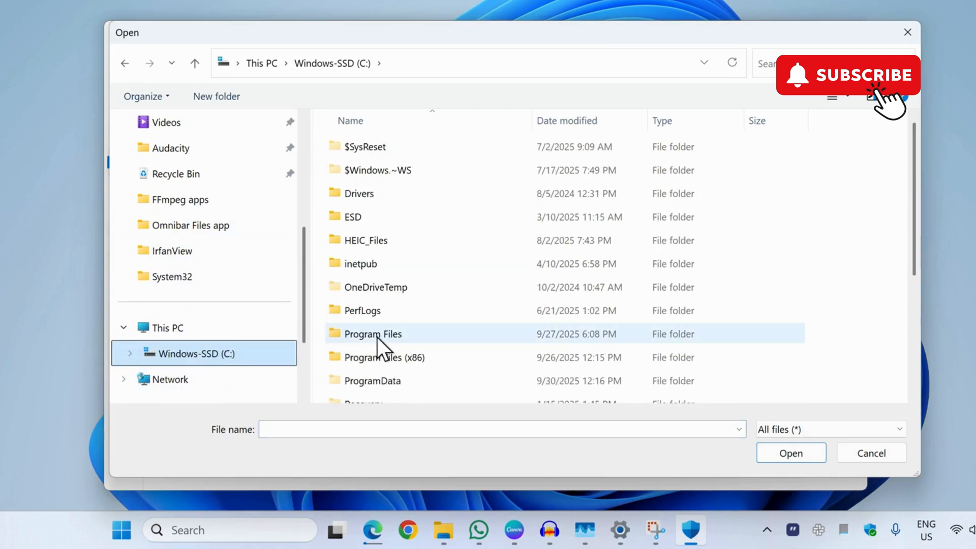
Exclude C:\Program Files\Windows Defender\MsMpEng.exe as a file exclusion
{"action": "double_click", "coordinate": [372, 334]}
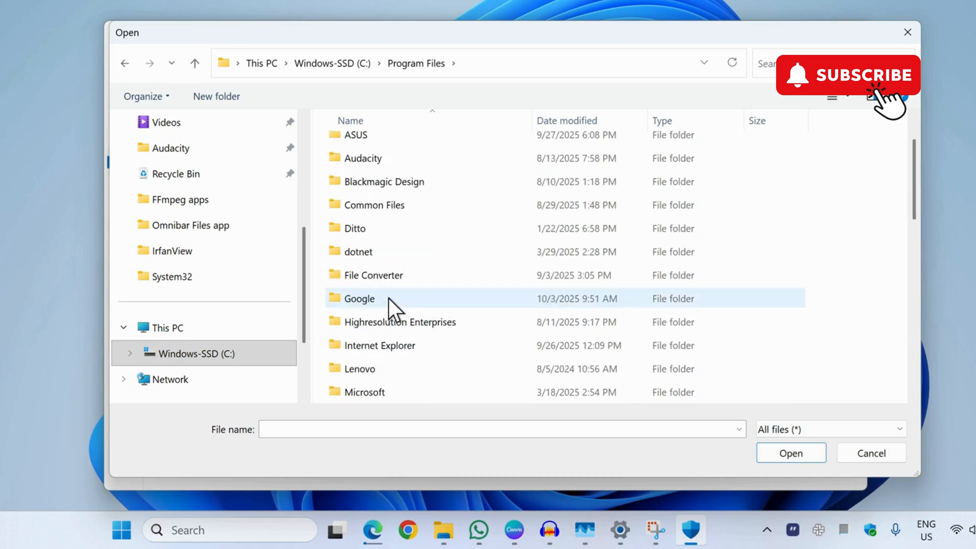
{"action": "scroll", "scroll_direction": "down", "scroll_amount": 3}
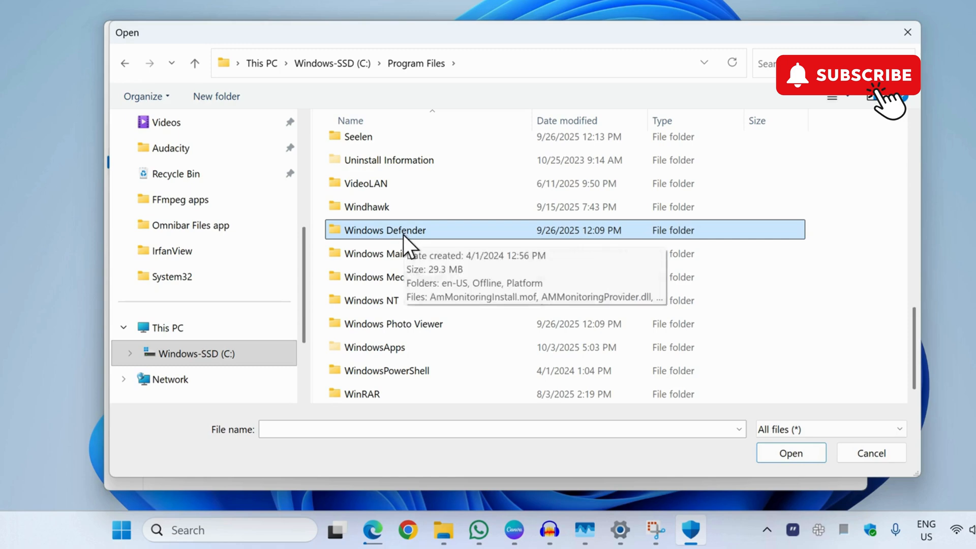
{"action": "double_click", "coordinate": [384, 230]}
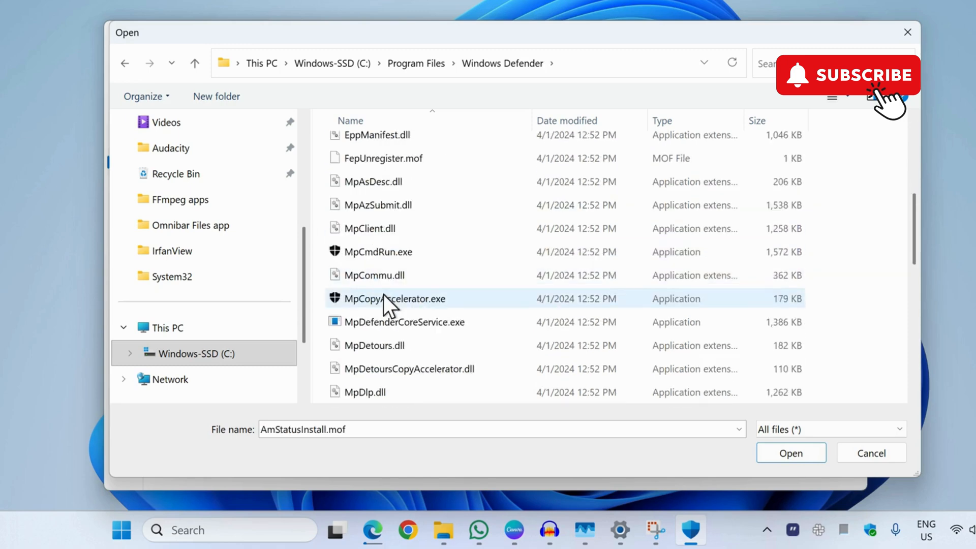
{"action": "scroll", "scroll_direction": "down", "scroll_amount": 3}
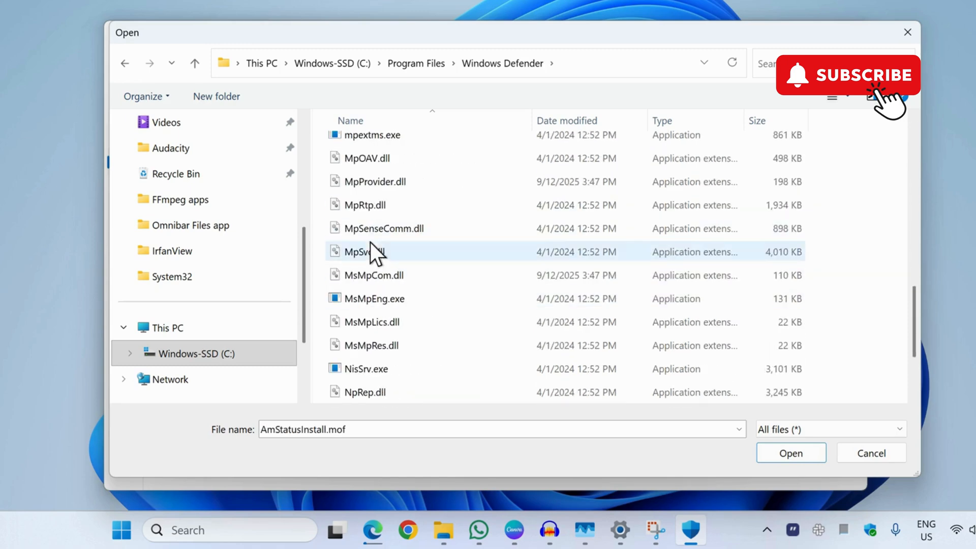
{"action": "left_click", "coordinate": [374, 298]}
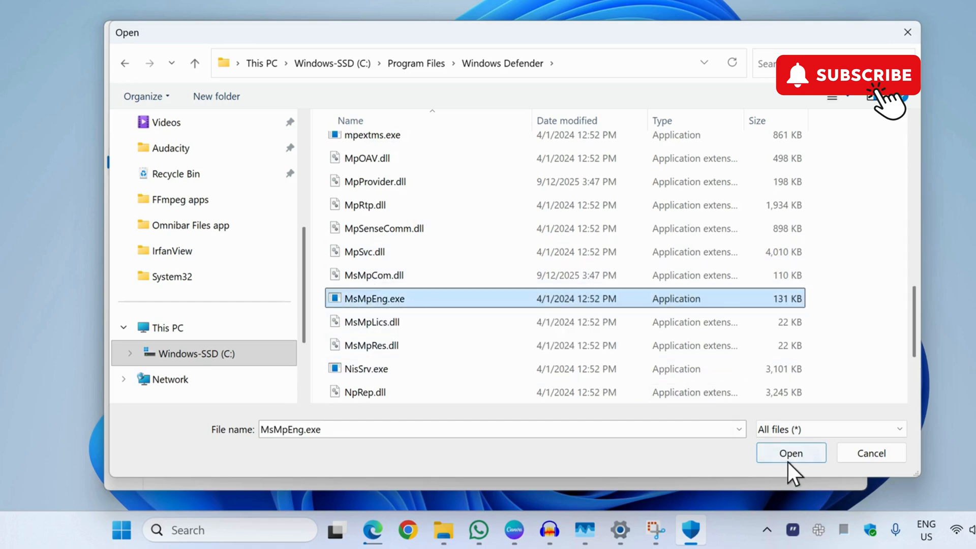
{"action": "left_click", "coordinate": [790, 452]}
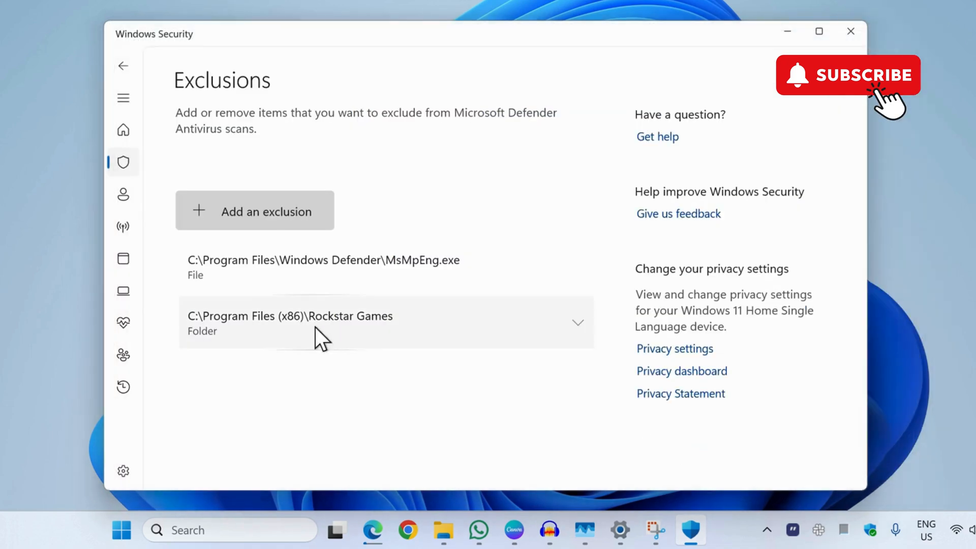
{"action": "mouse_move", "coordinate": [467, 317]}
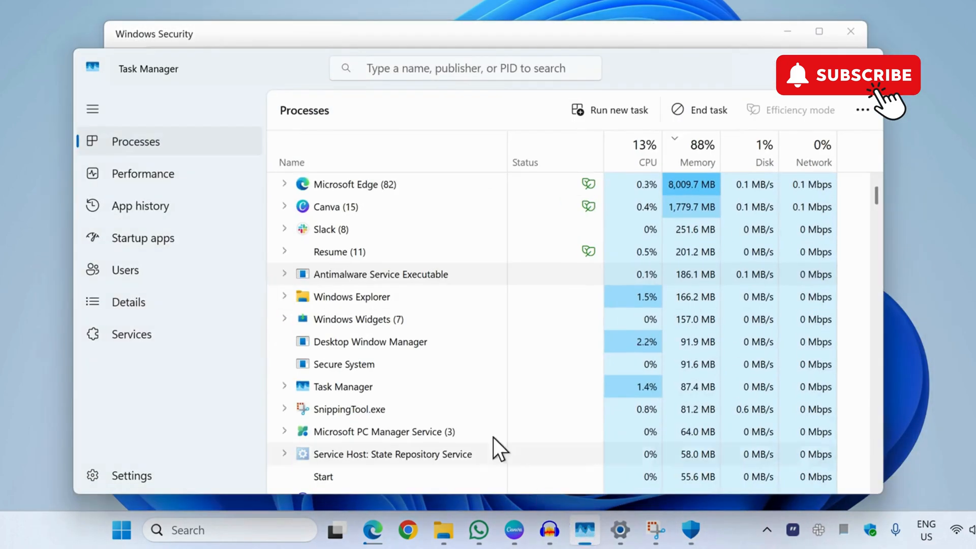
{"action": "mouse_move", "coordinate": [647, 293]}
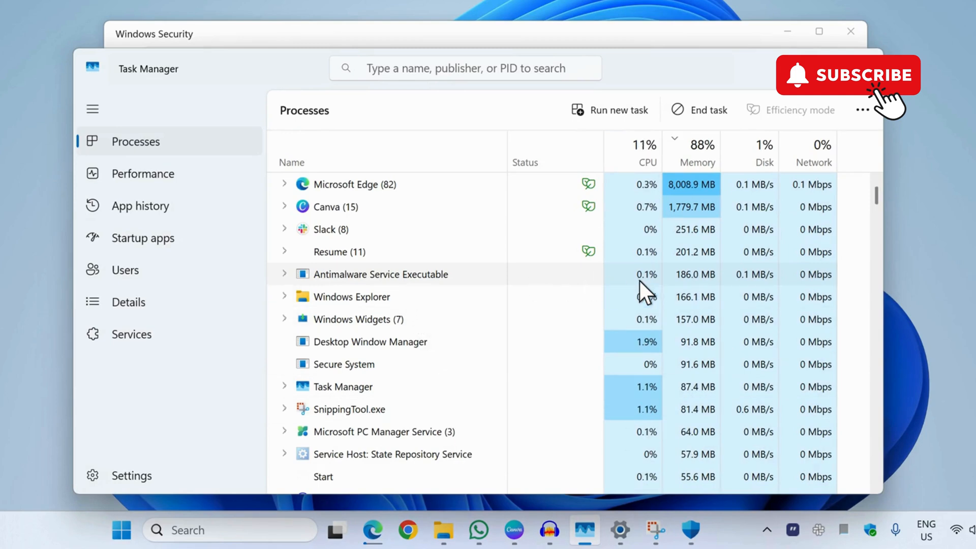